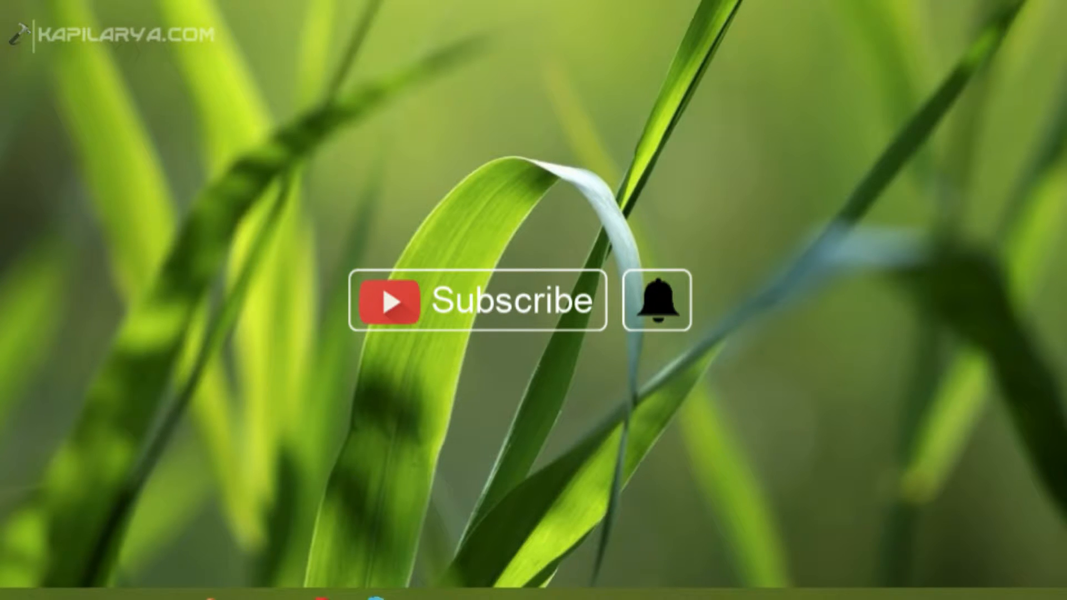
- Bring up the Win+X system tools menu from the Start button to reach Device Manager
left_click(478, 301)
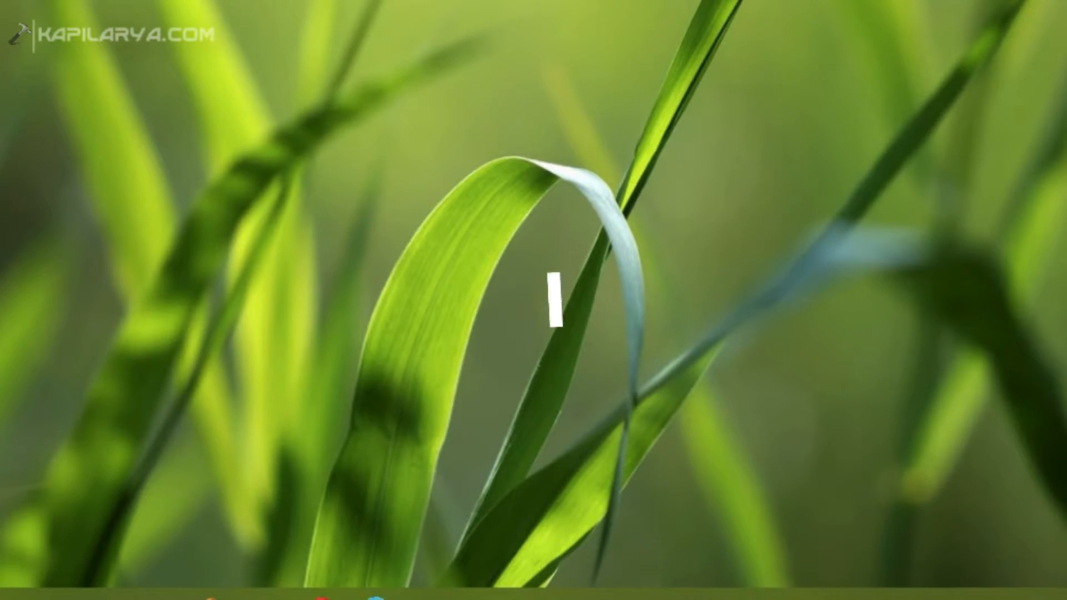
right_click(13, 583)
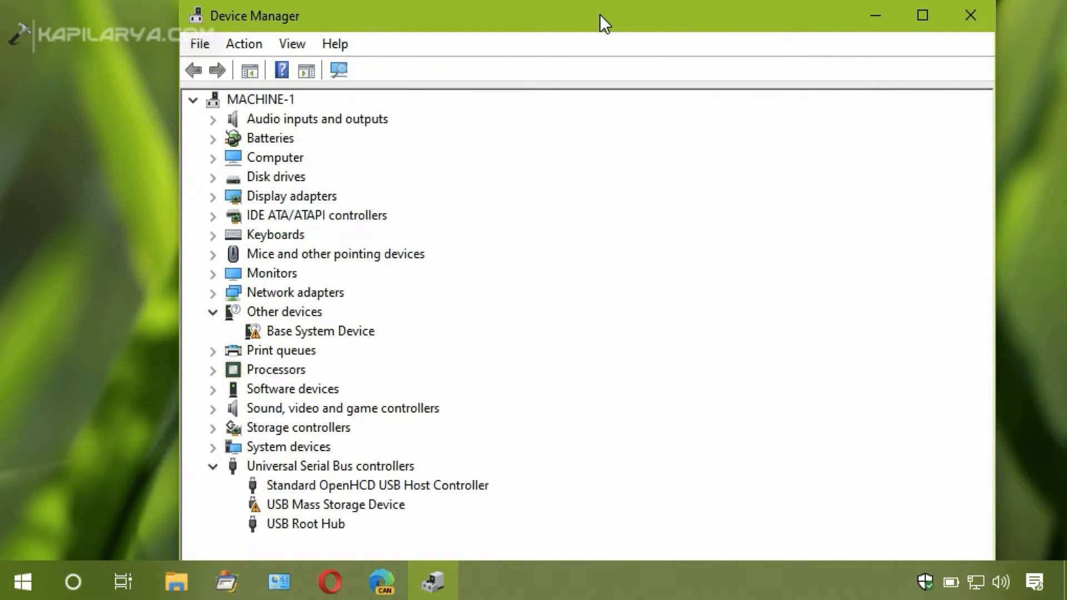
mouse_move(303, 472)
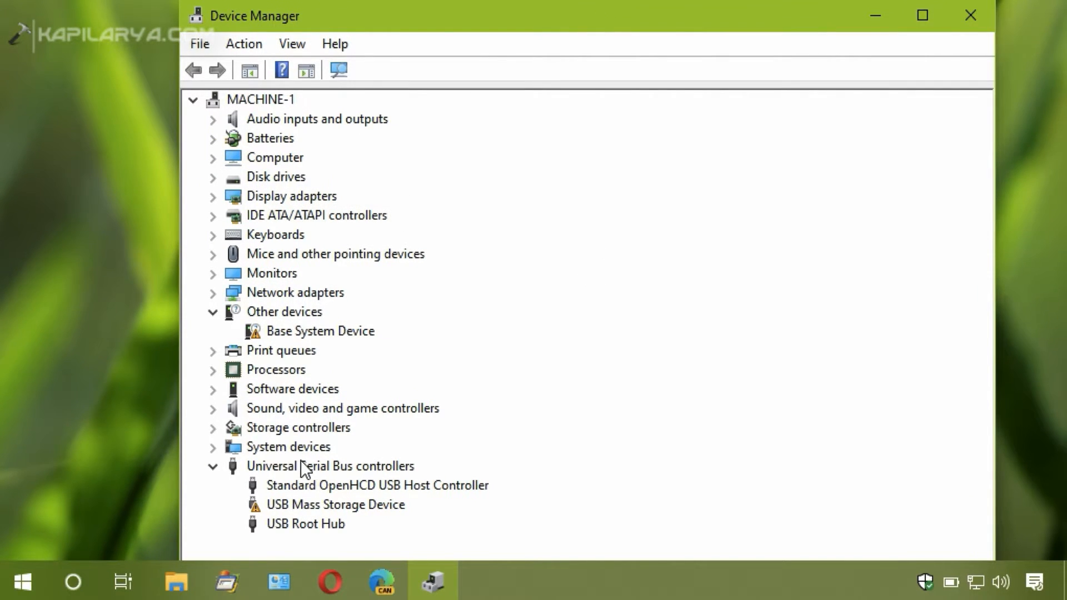
- Uninstall the flagged USB Mass Storage Device from the Universal Serial Bus controllers list and confirm
left_click(329, 466)
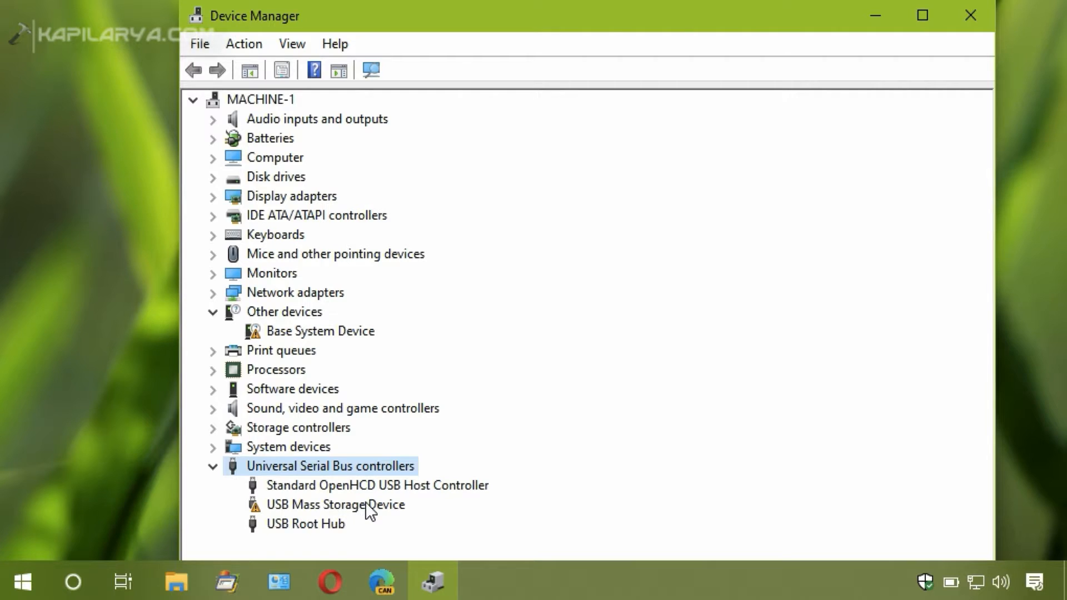
left_click(334, 504)
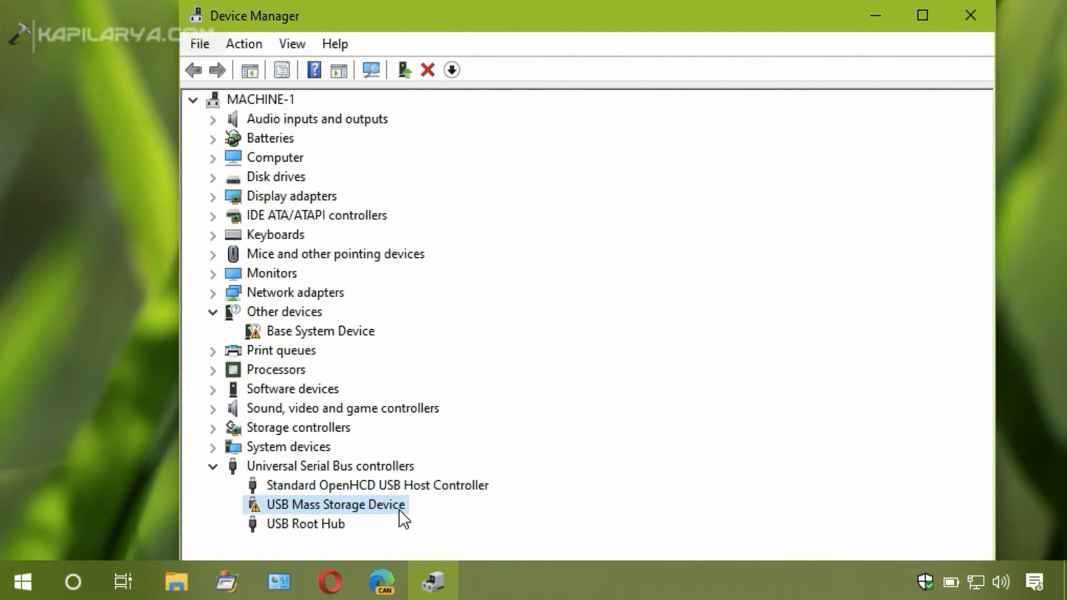
right_click(335, 505)
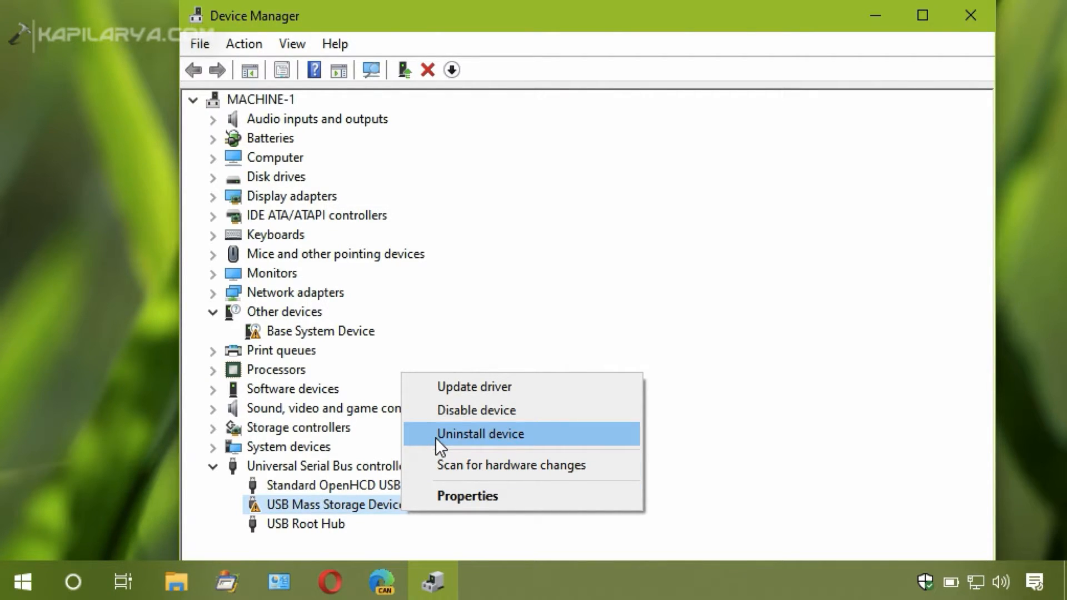
left_click(480, 433)
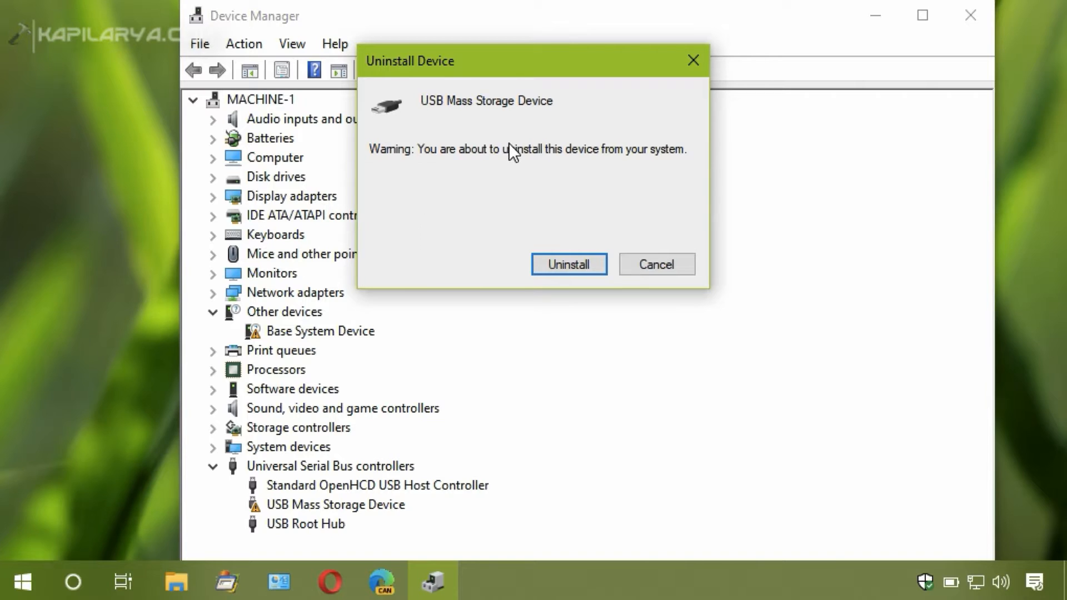
left_click(569, 265)
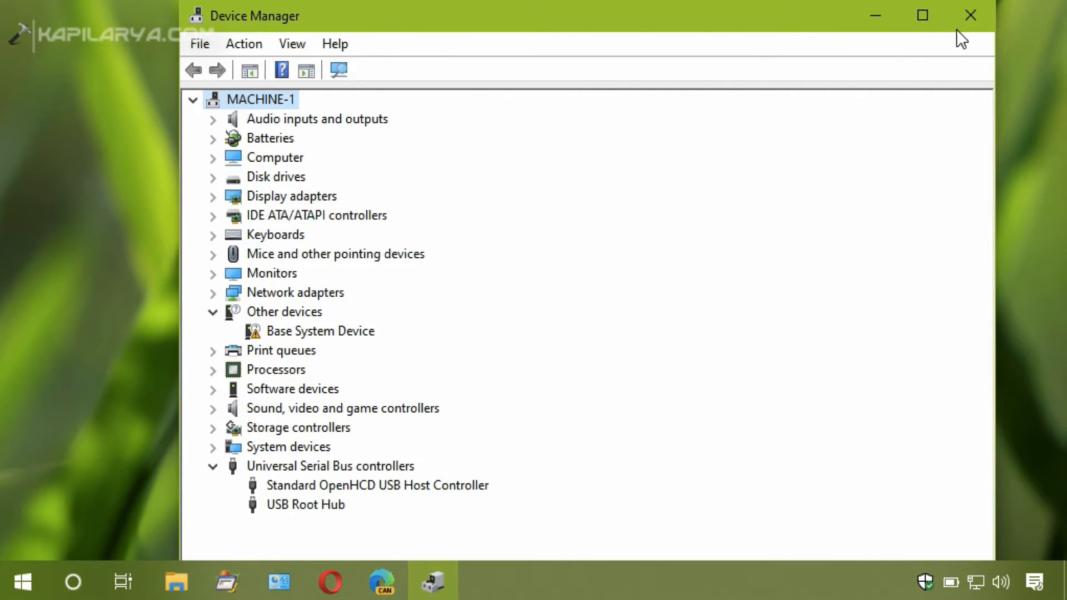
- Close Device Manager and reopen it from the Win+X menu so the USB device reappears
left_click(970, 15)
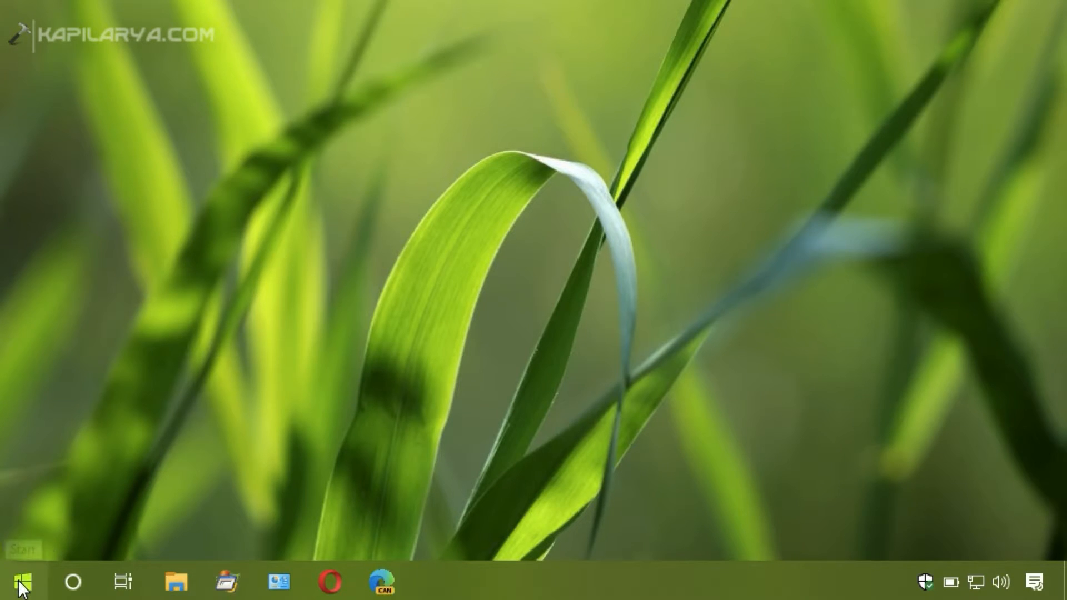
right_click(14, 584)
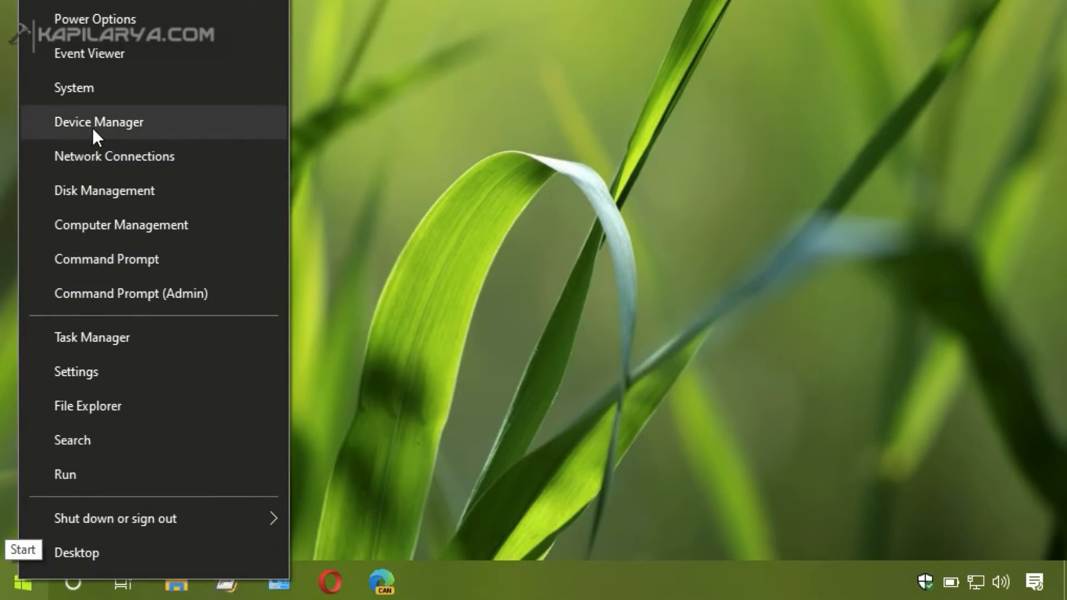
left_click(99, 122)
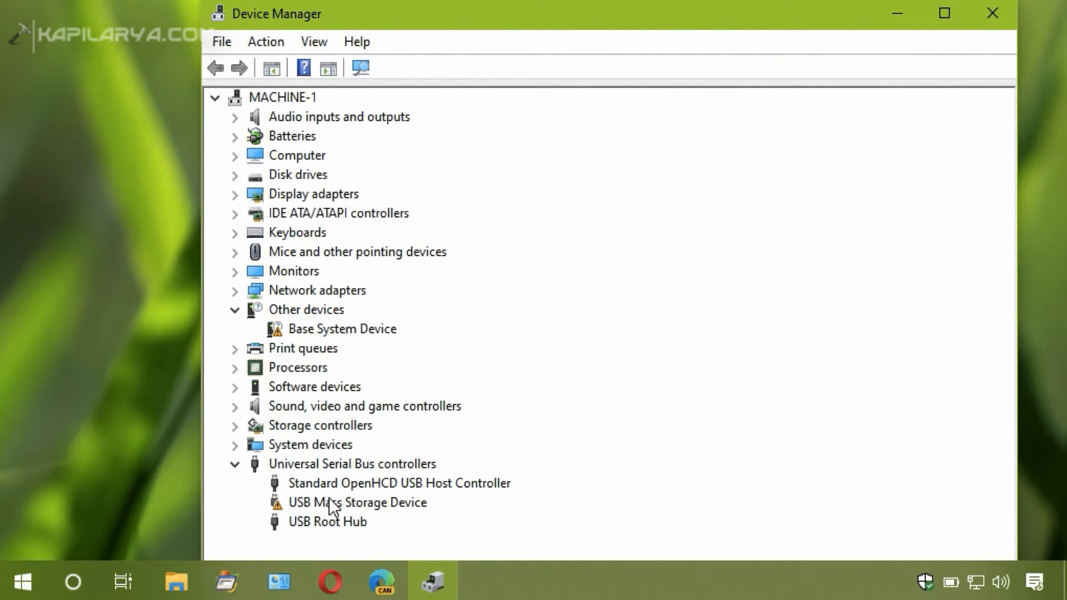
- Update the USB Mass Storage Device driver, letting Windows search automatically for drivers
right_click(356, 503)
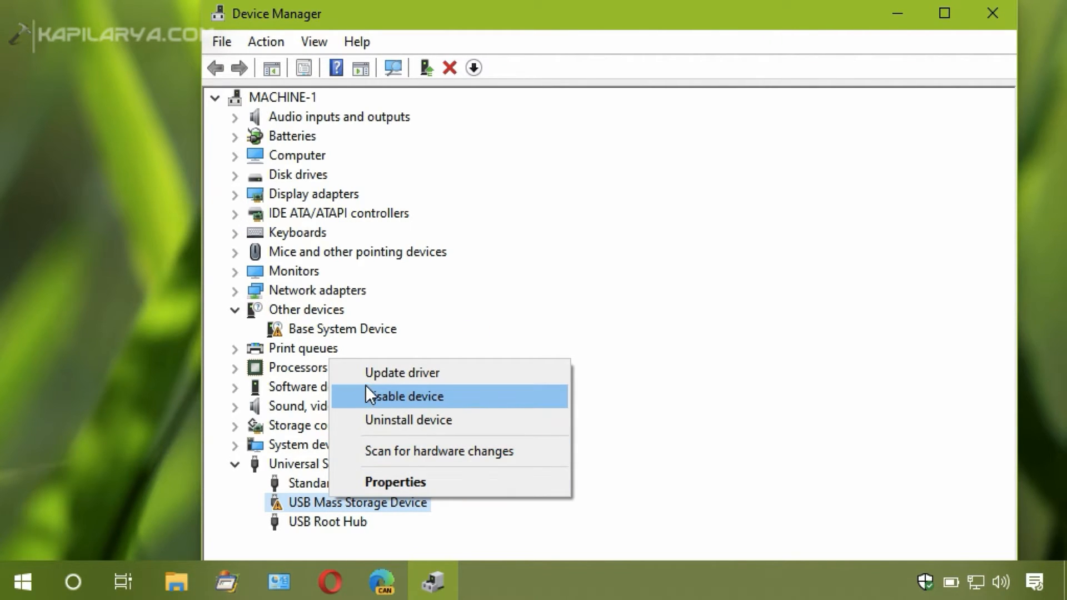
left_click(401, 373)
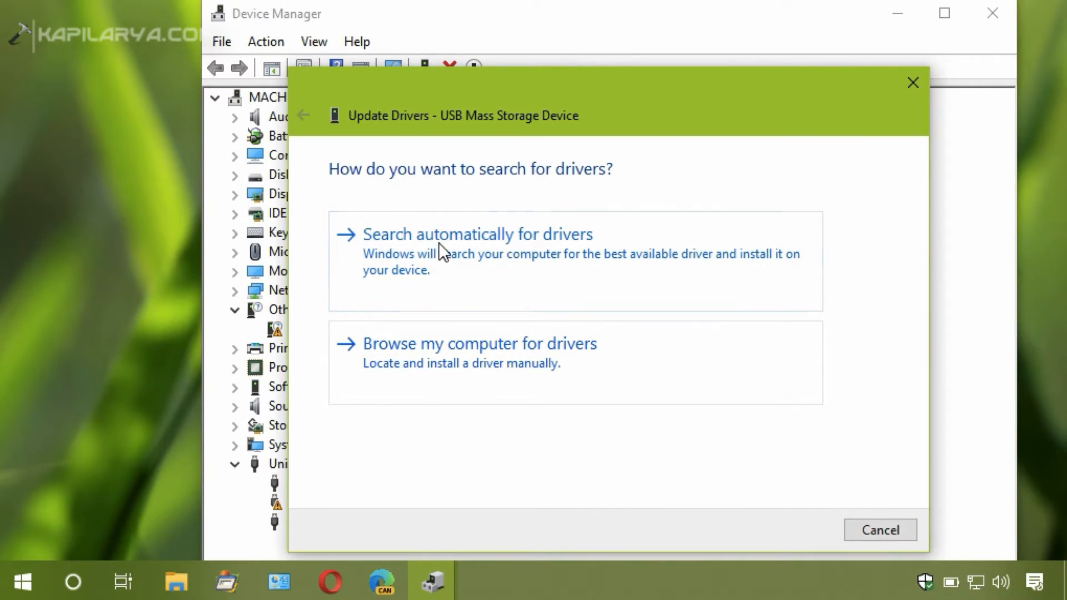
left_click(477, 235)
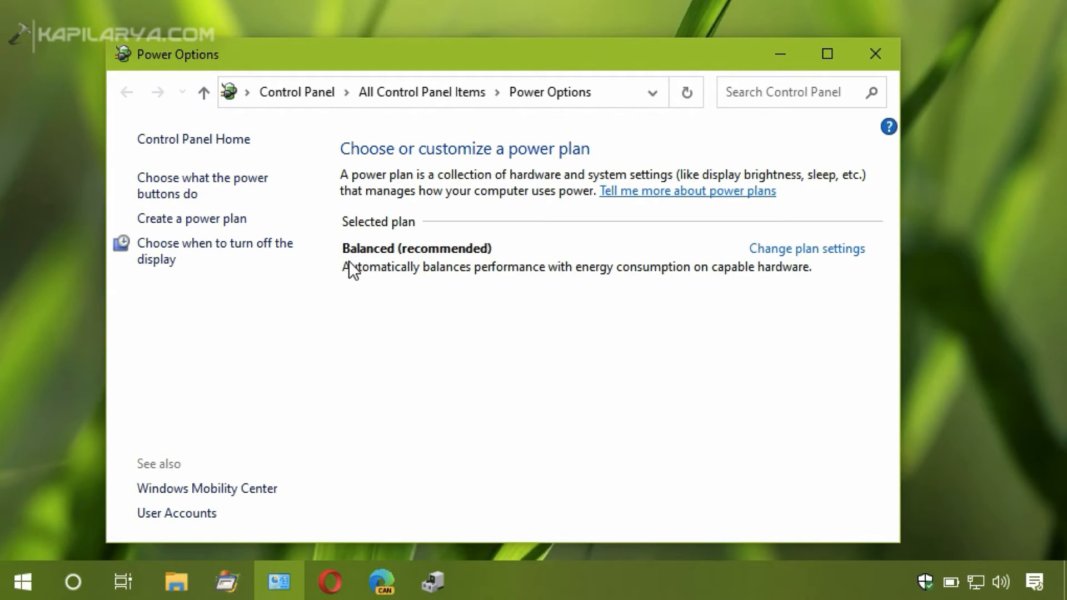
- Go into the Balanced plan's settings and bring up its advanced power settings dialog
left_click(807, 248)
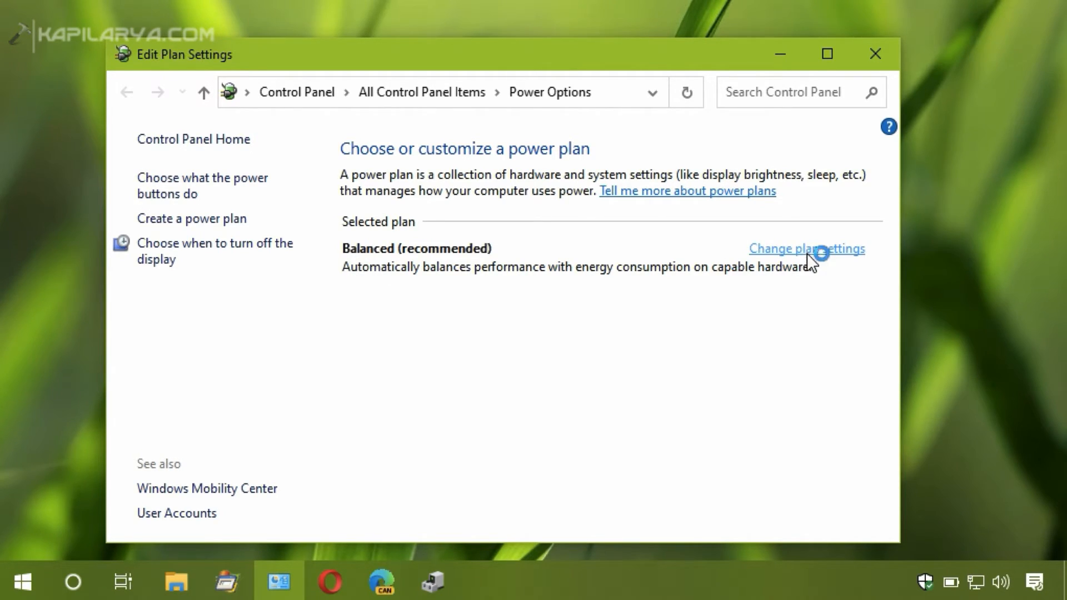
left_click(807, 248)
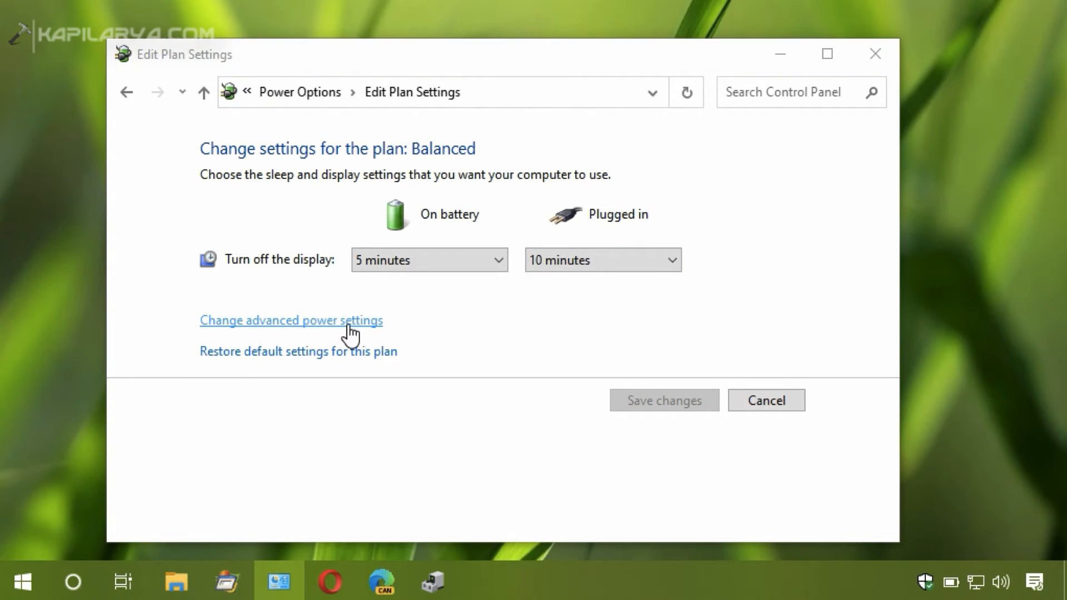
left_click(290, 320)
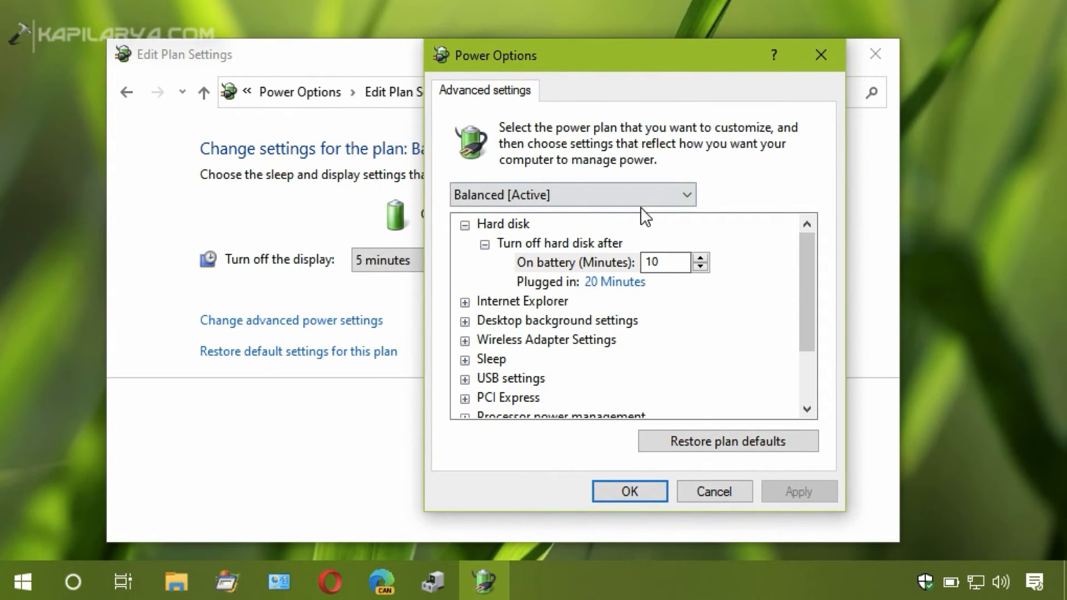
mouse_move(468, 386)
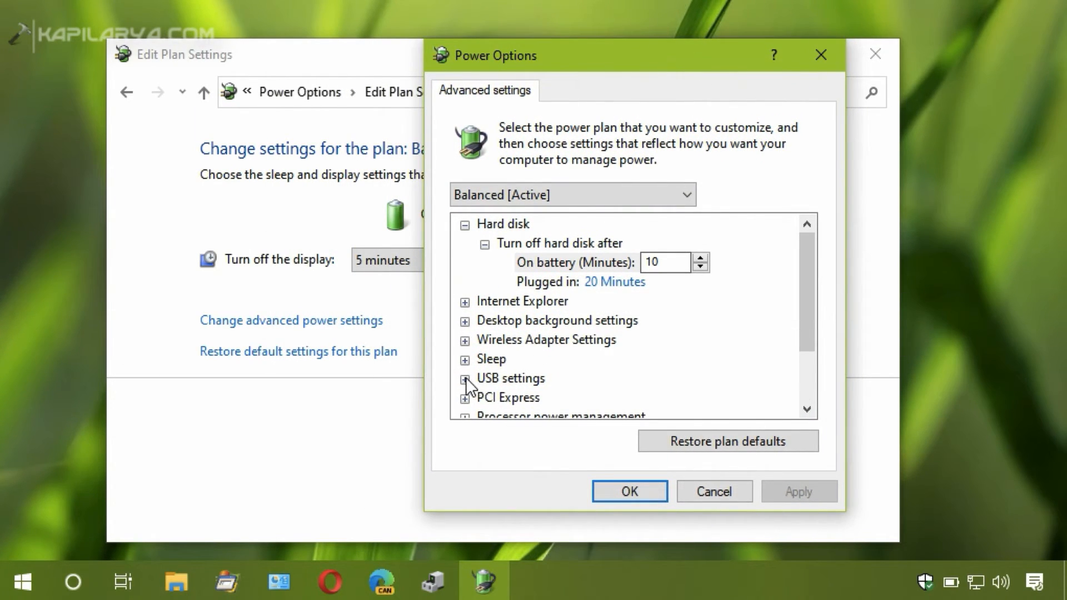
- Set USB selective suspend to Disabled on battery and plugged in, then apply and close
left_click(466, 378)
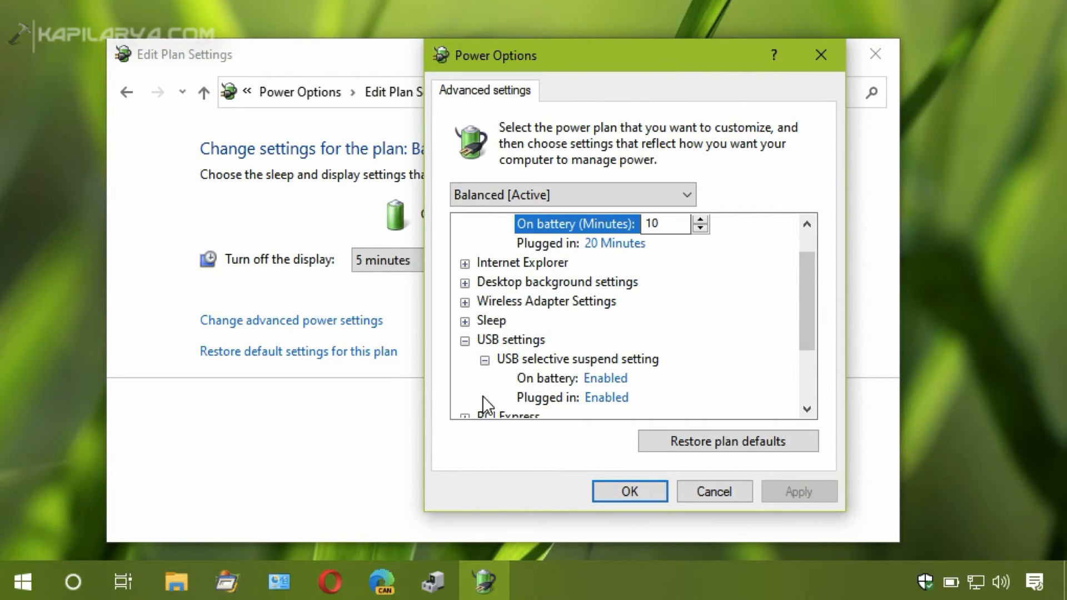
mouse_move(604, 378)
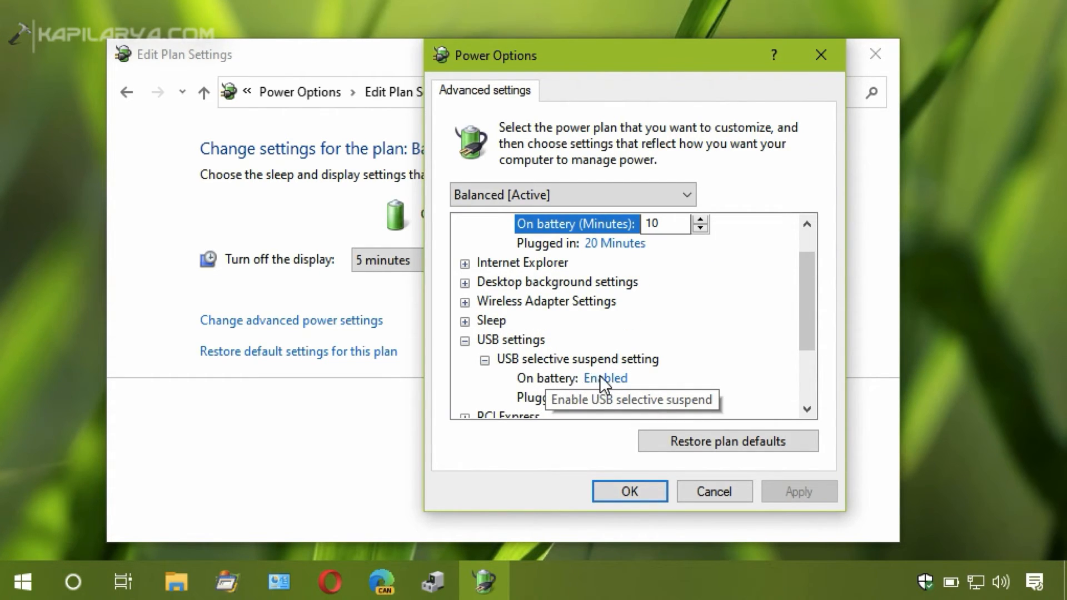
left_click(604, 378)
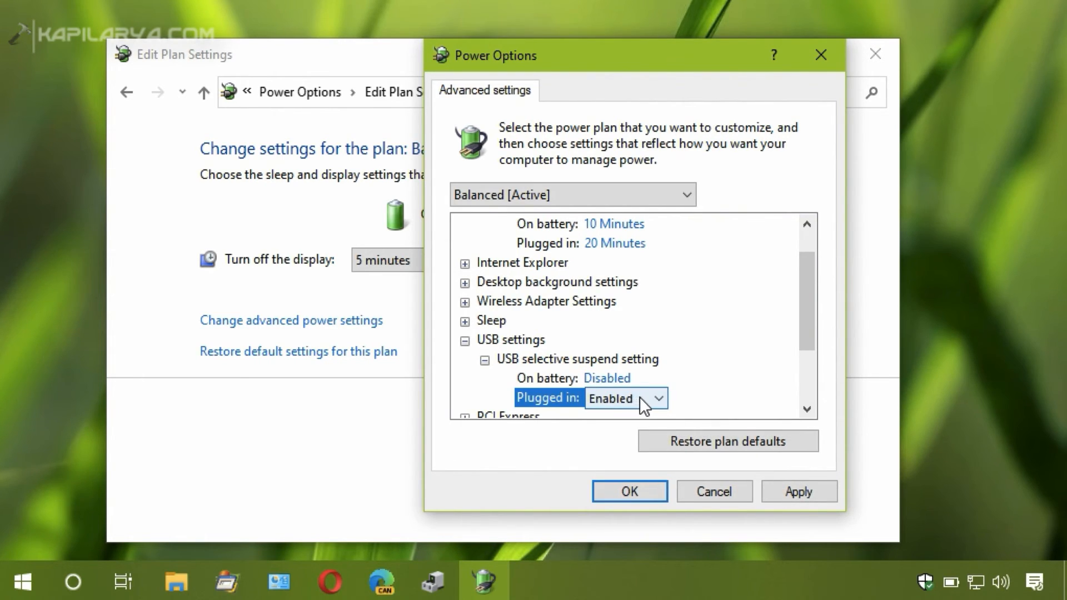
left_click(619, 397)
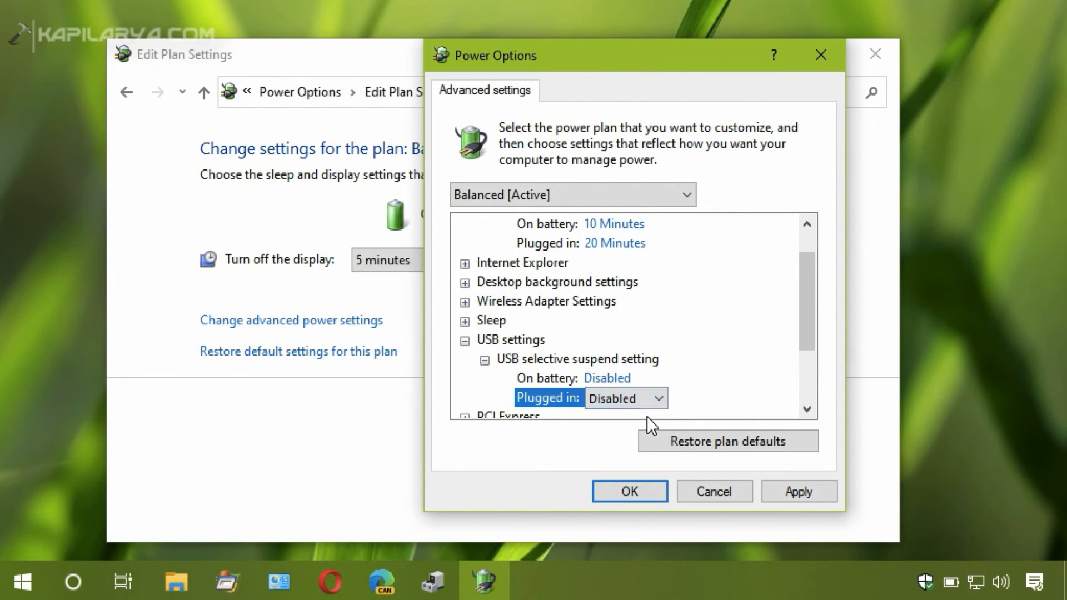
mouse_move(744, 422)
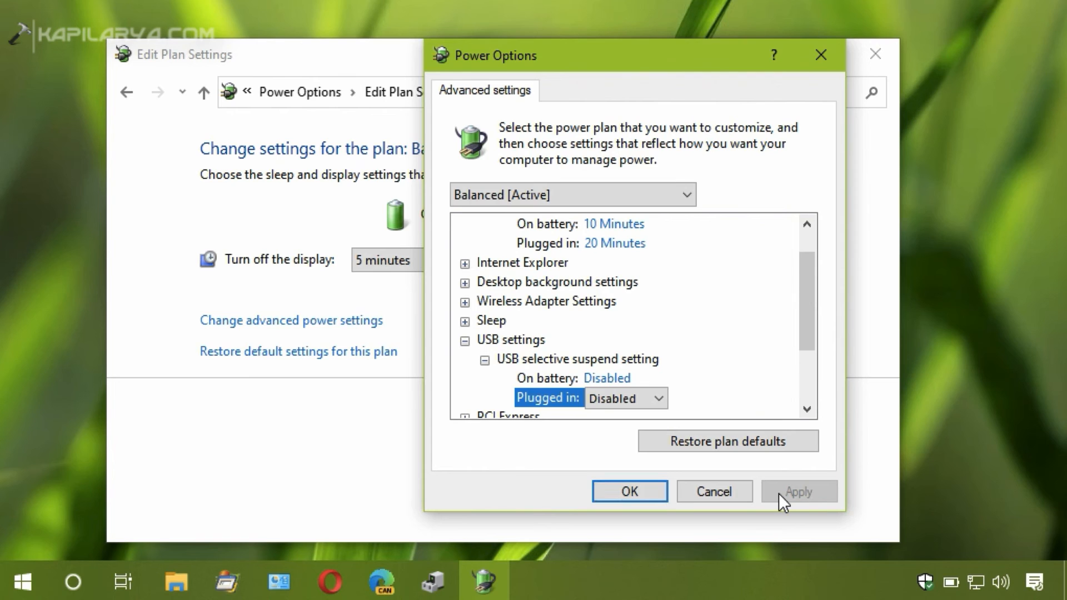
left_click(627, 490)
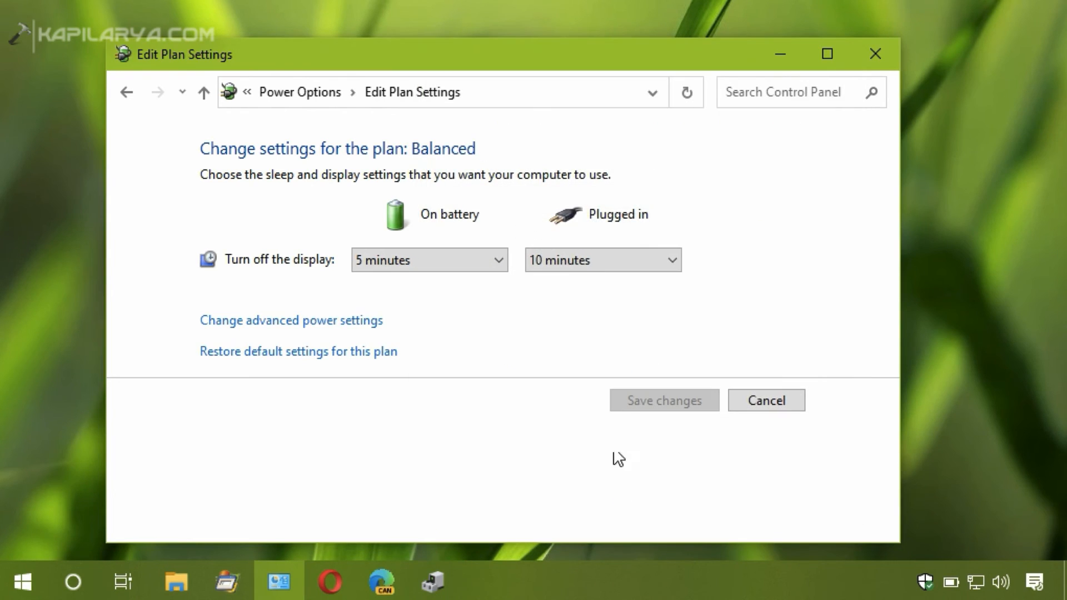